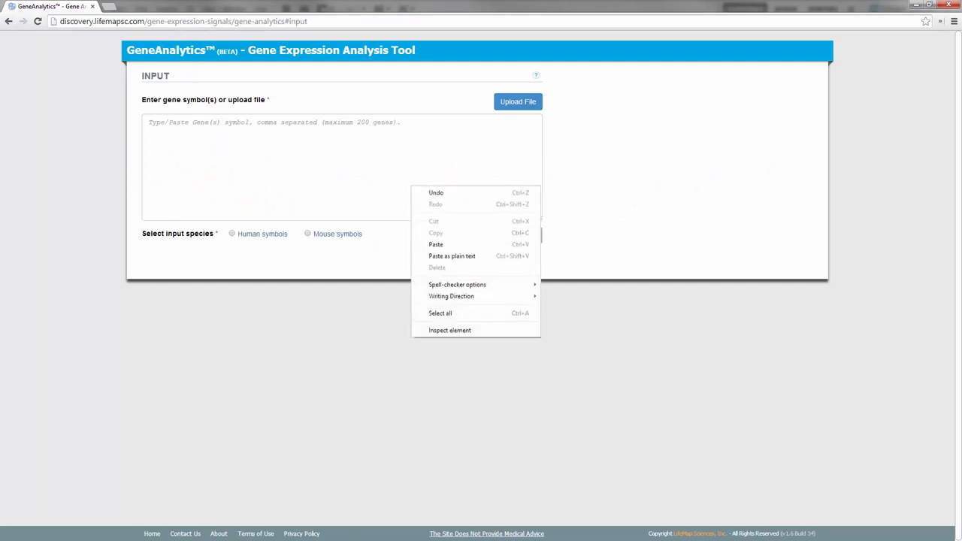
Paste the mouse gene symbol list into the gene box and select Mouse symbols.
left_click(435, 244)
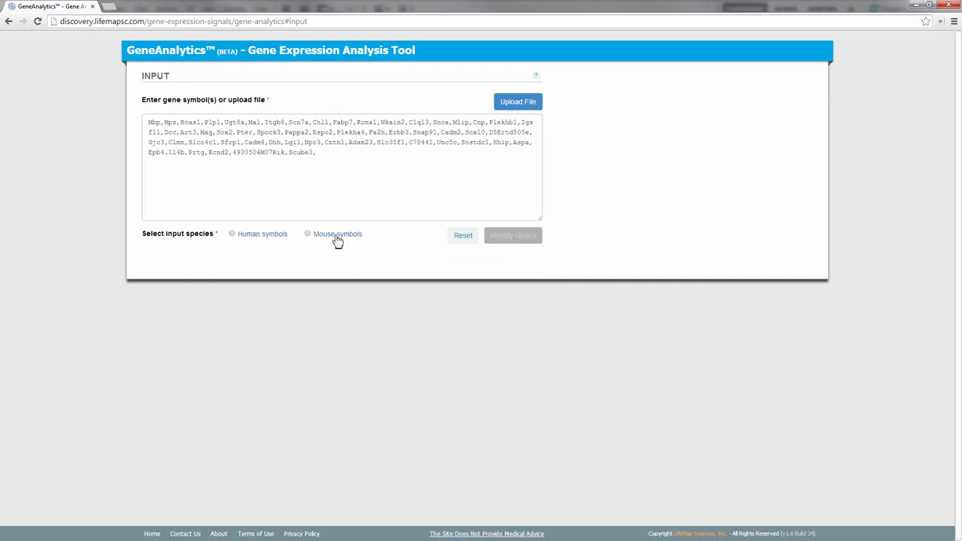
left_click(308, 234)
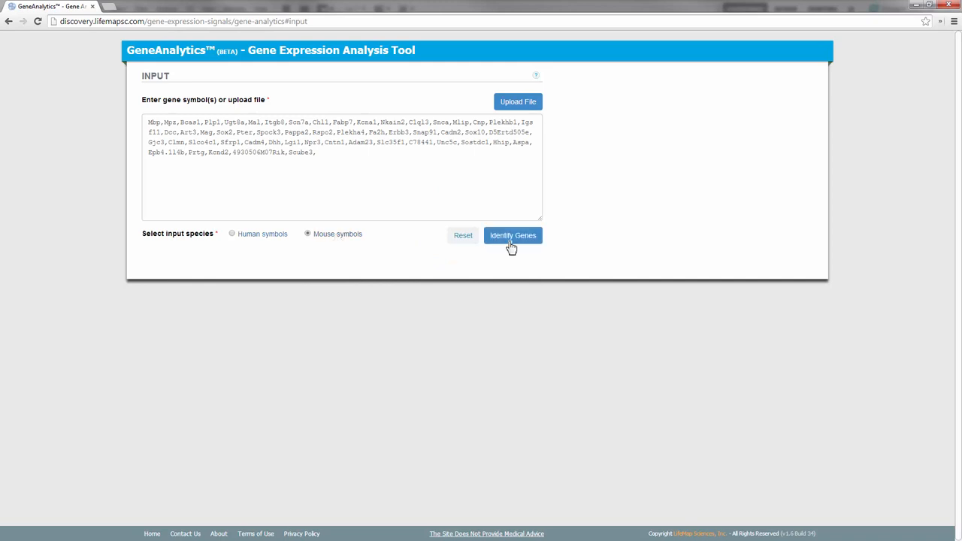
Identify the 54 pasted mouse genes and analyze them to get tissue-ranked results.
left_click(513, 235)
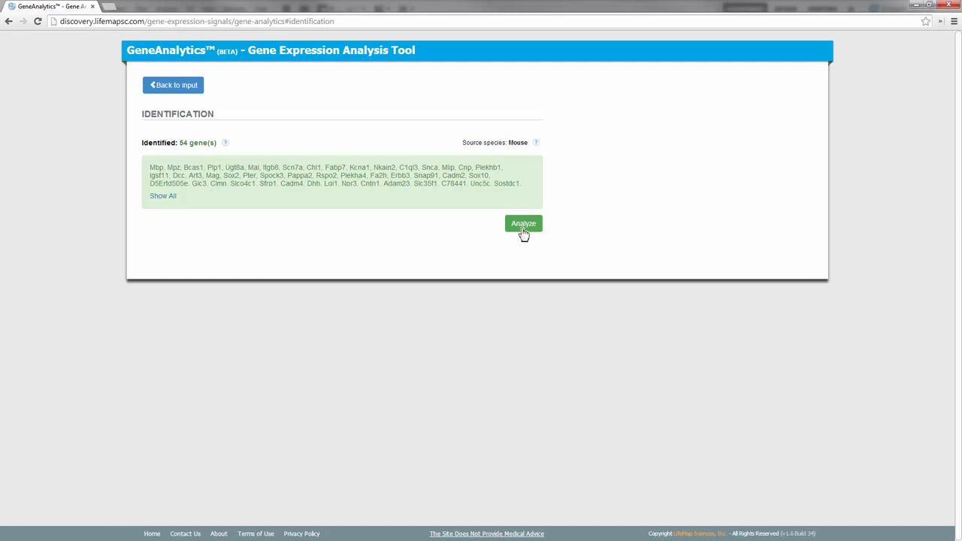
left_click(523, 224)
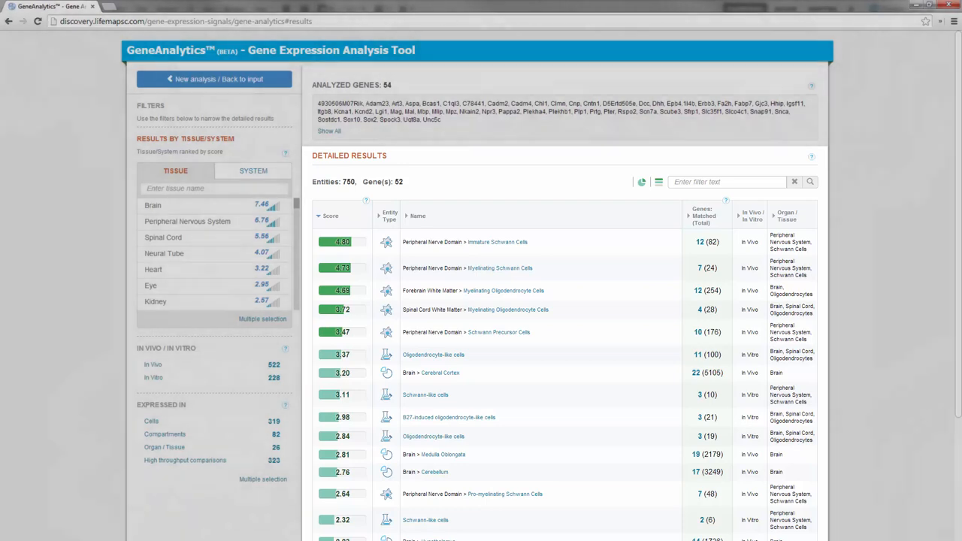
left_click(503, 291)
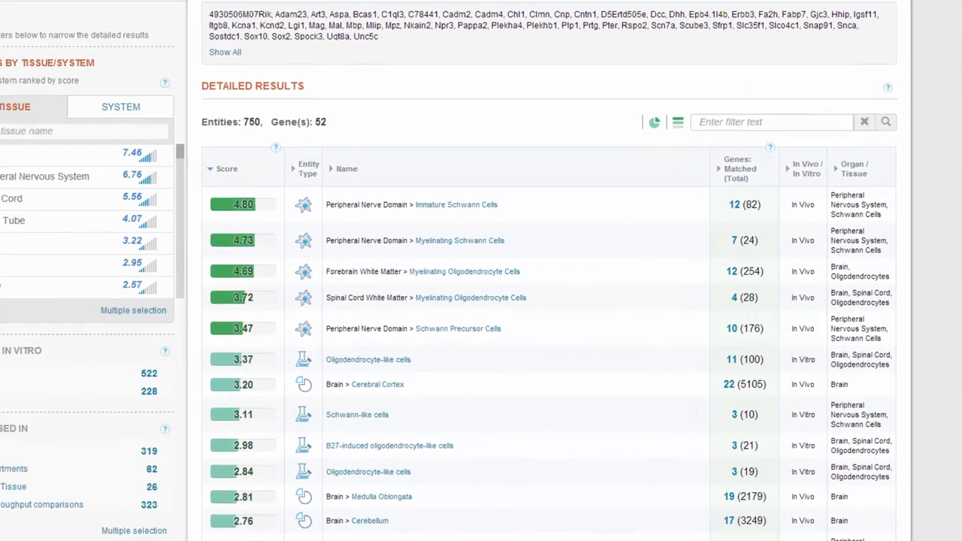
scroll("down", 3)
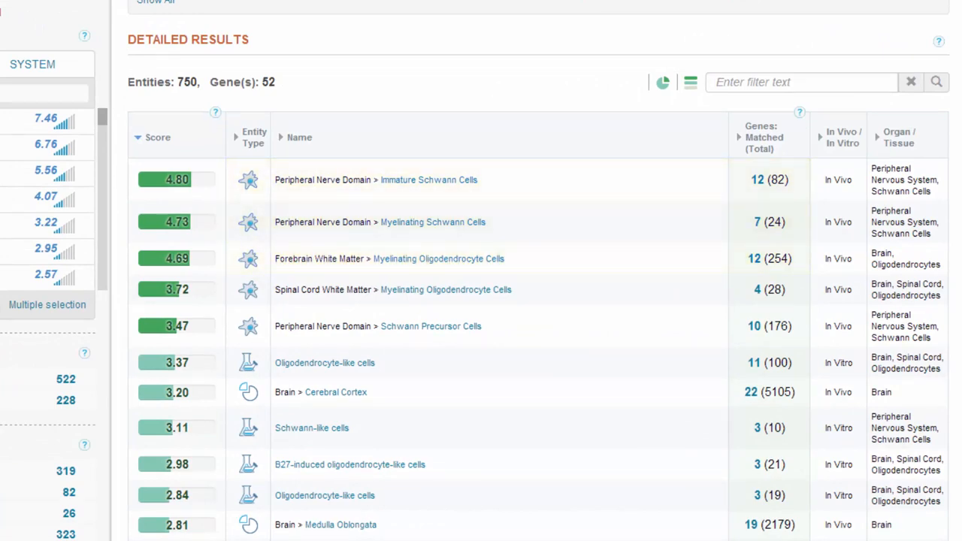
mouse_move(759, 230)
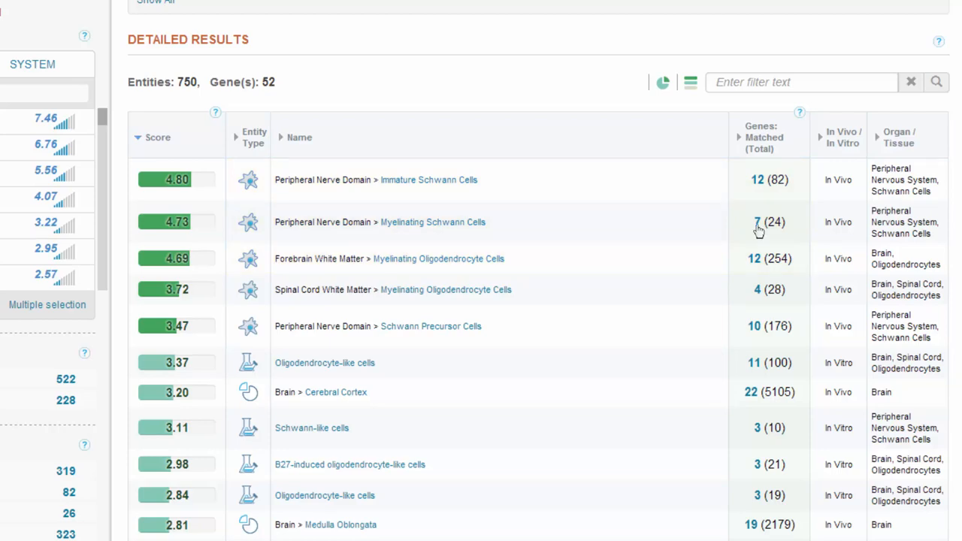
left_click(757, 222)
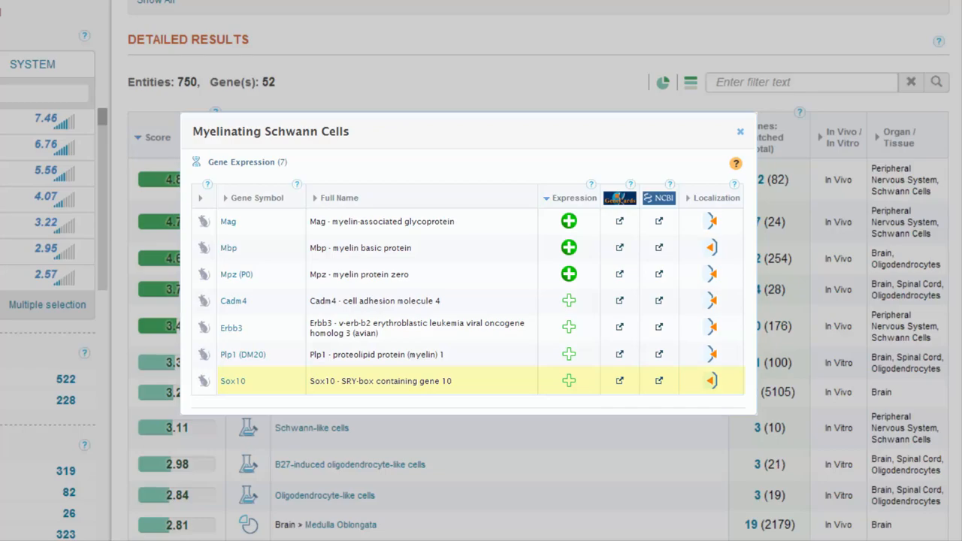
left_click(740, 131)
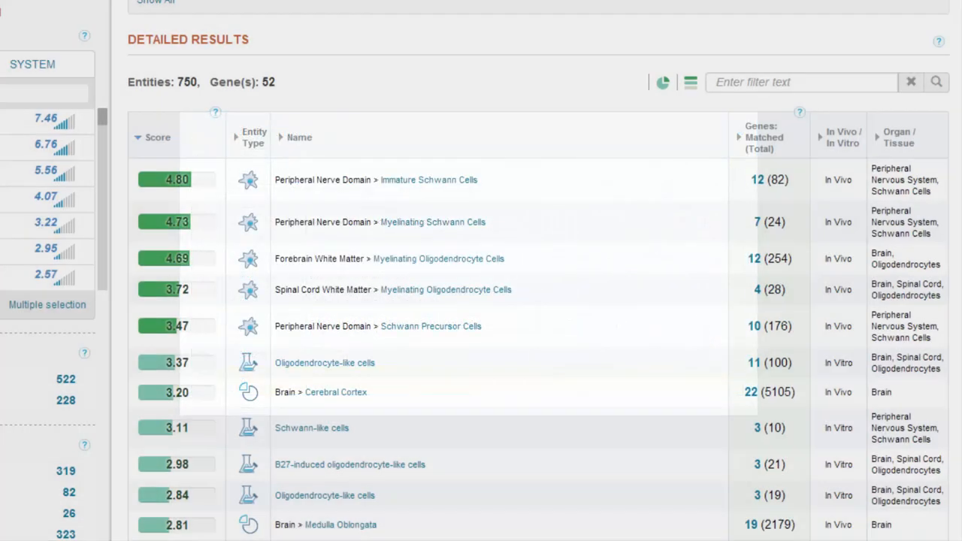